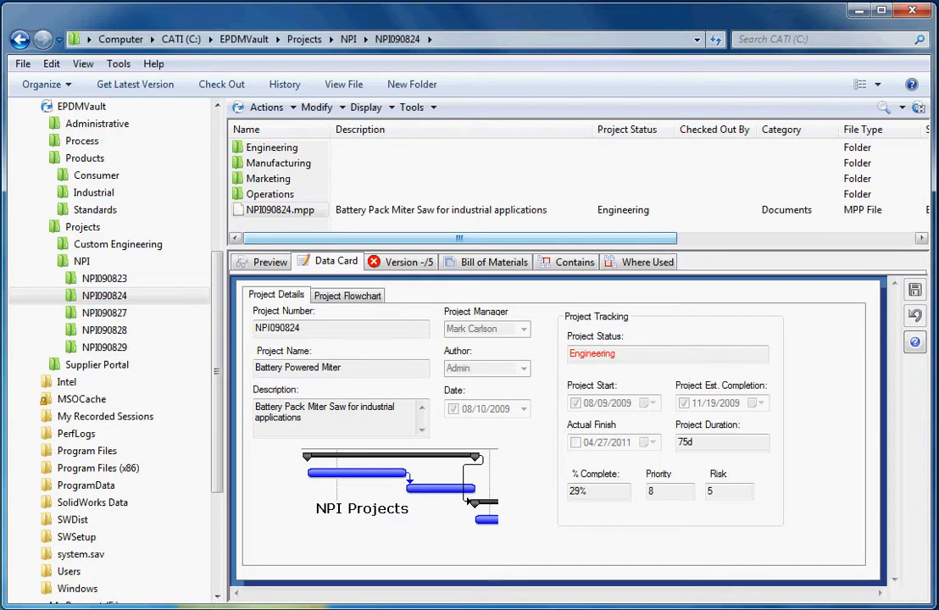
Transition NPI090824.mpp via Engineering Review Complete so its status becomes Manufacturing
{"action": "left_click", "coordinate": [104, 295]}
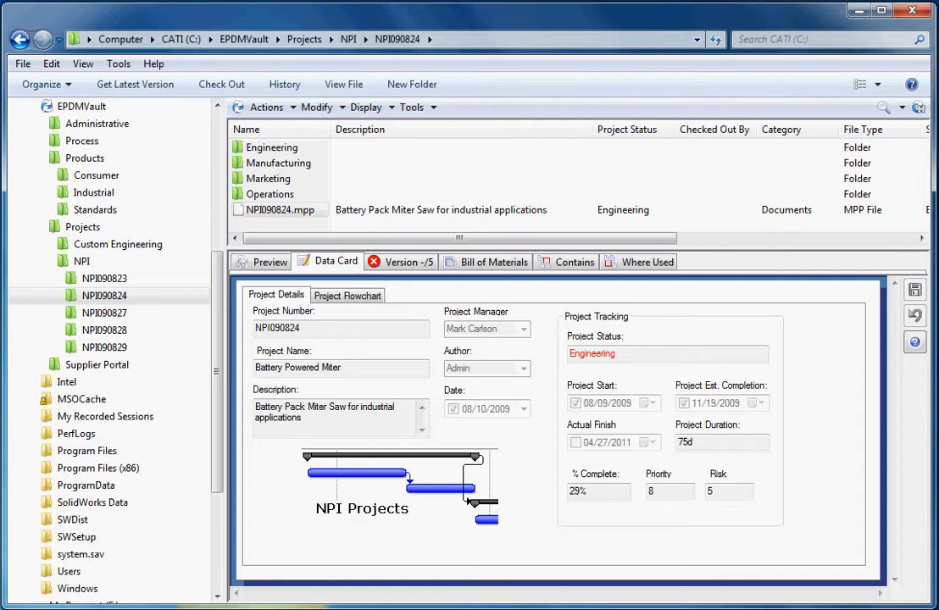
{"action": "left_click", "coordinate": [281, 209]}
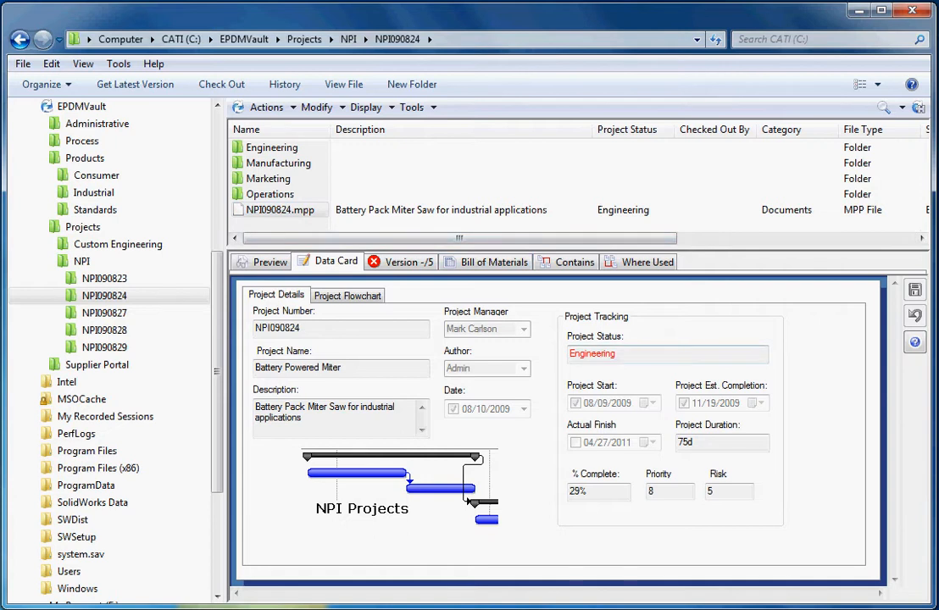
{"action": "left_click", "coordinate": [281, 210]}
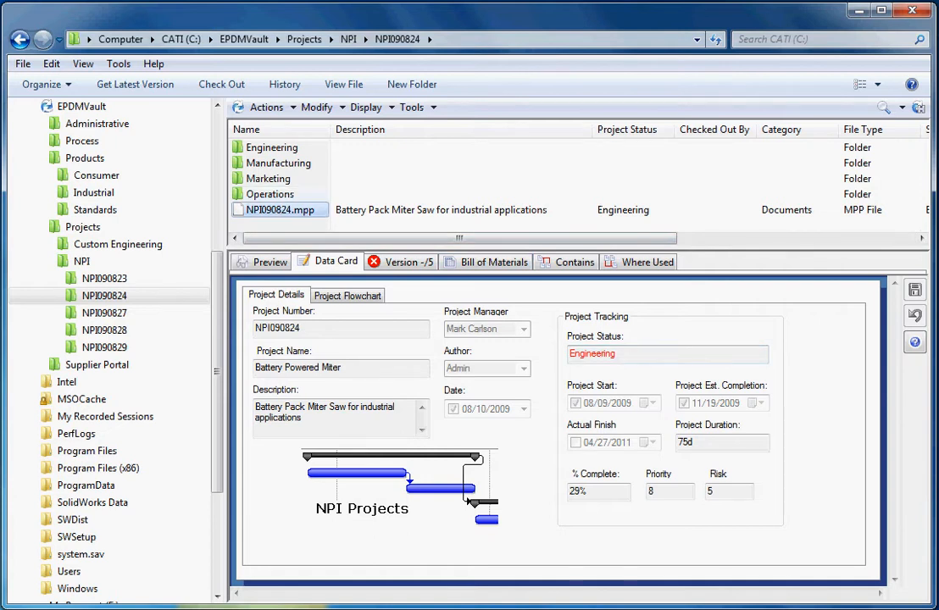
{"action": "left_click", "coordinate": [317, 107]}
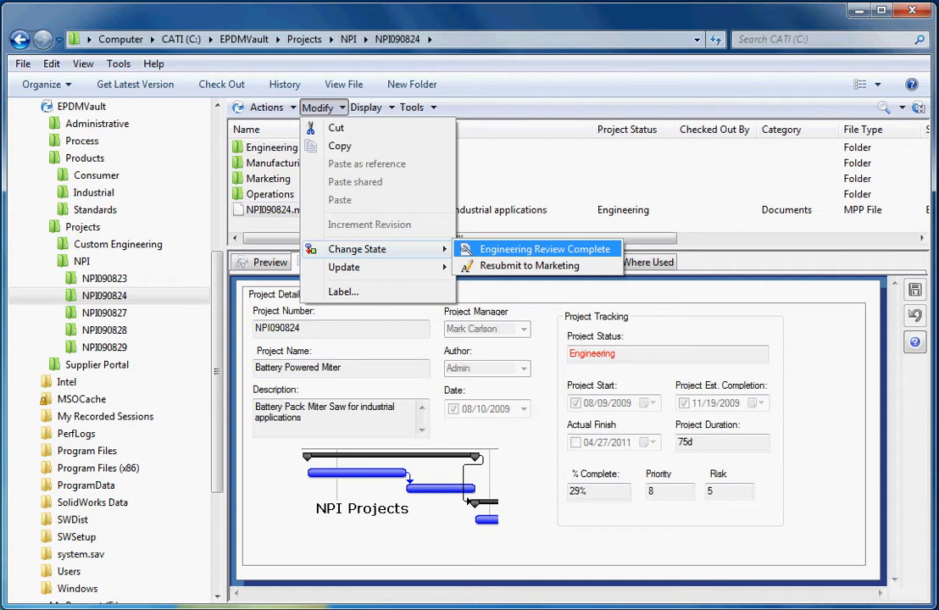
{"action": "left_click", "coordinate": [531, 267]}
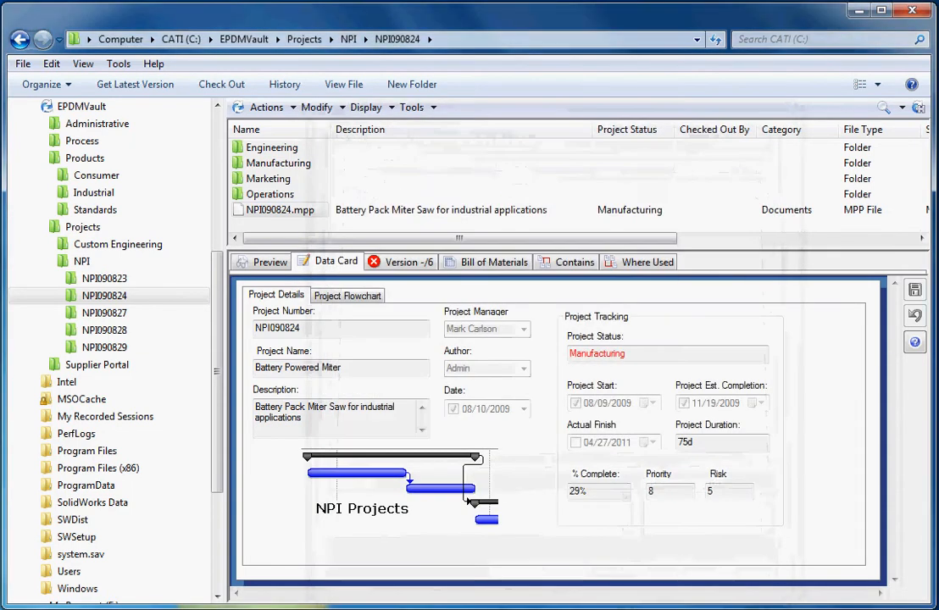
{"action": "double_click", "coordinate": [598, 354]}
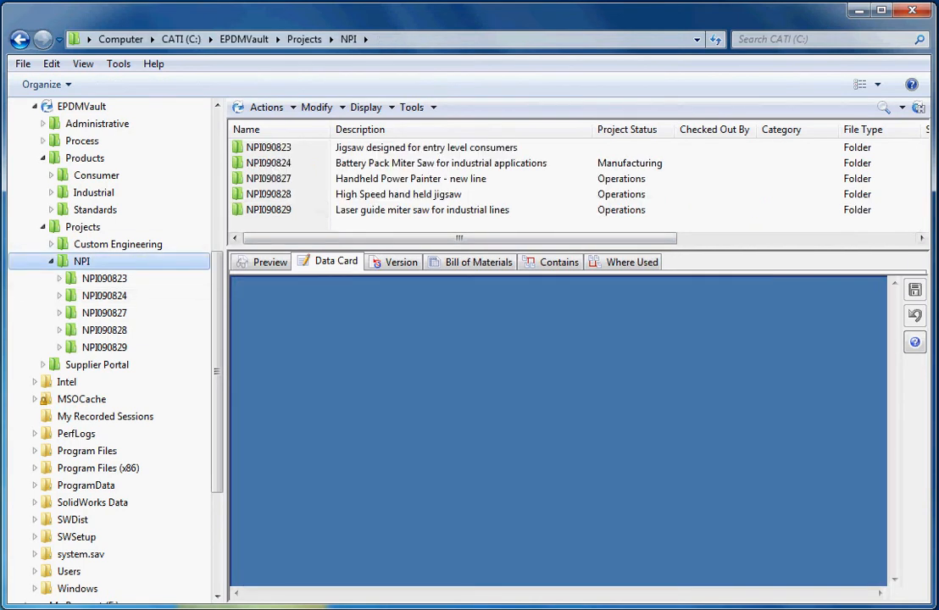
View the NPI090824 folder's NPI Project Card, whose Project Status reads Manufacturing
{"action": "left_click", "coordinate": [268, 163]}
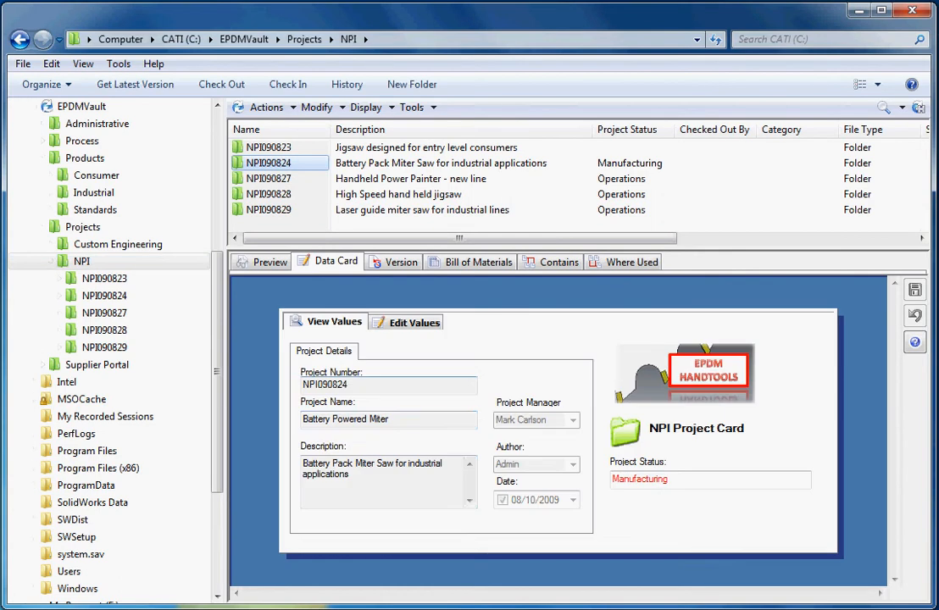
{"action": "double_click", "coordinate": [640, 479]}
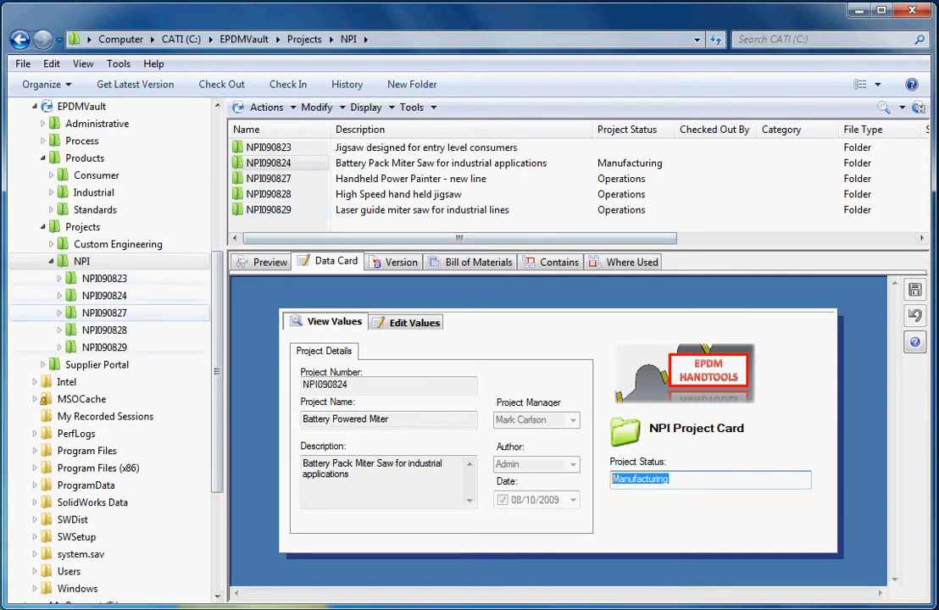
{"action": "left_click", "coordinate": [104, 295]}
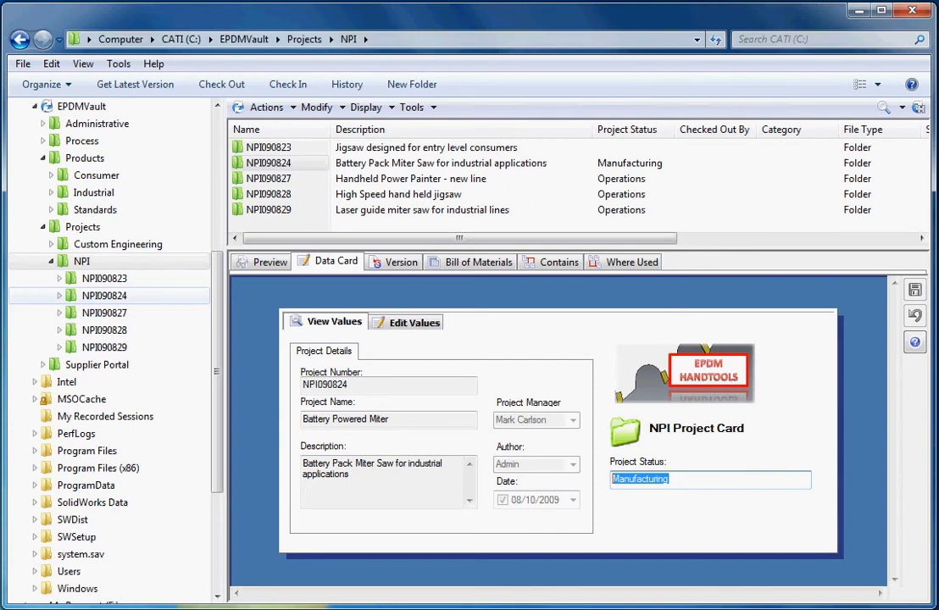
Transition NPI090824.mpp via Mfg Review Complete, moving it from Manufacturing to Operations
{"action": "double_click", "coordinate": [104, 295]}
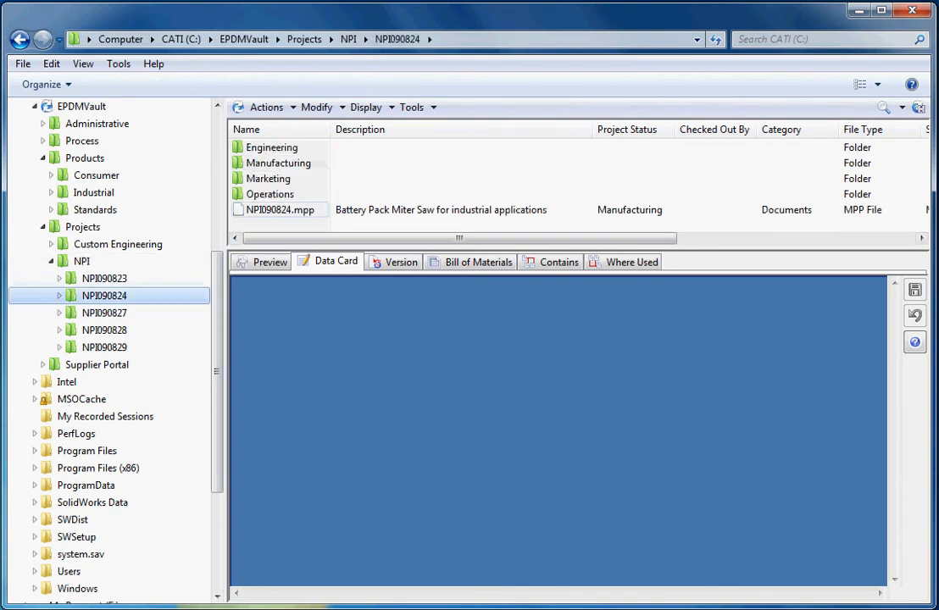
{"action": "left_click", "coordinate": [281, 210]}
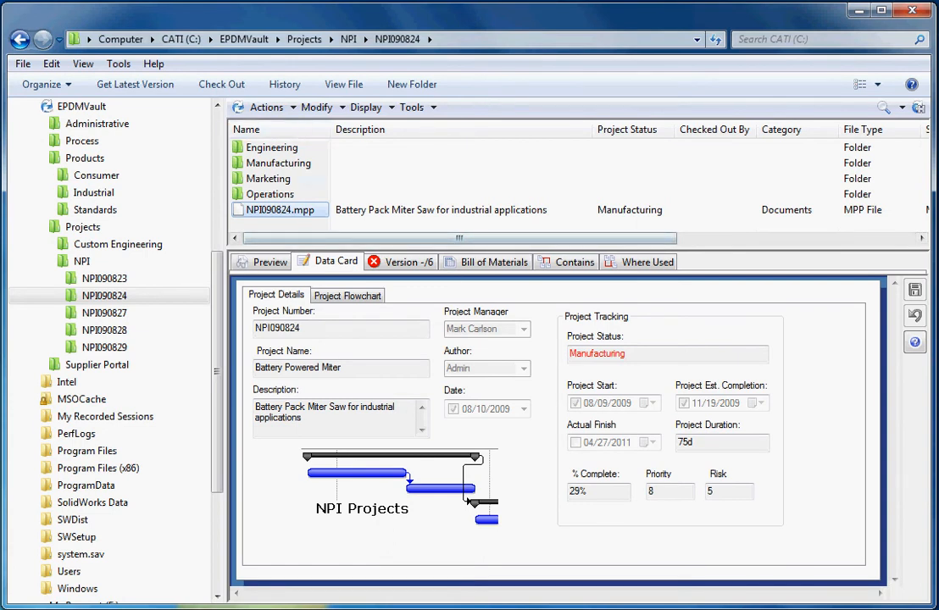
{"action": "left_click", "coordinate": [317, 107]}
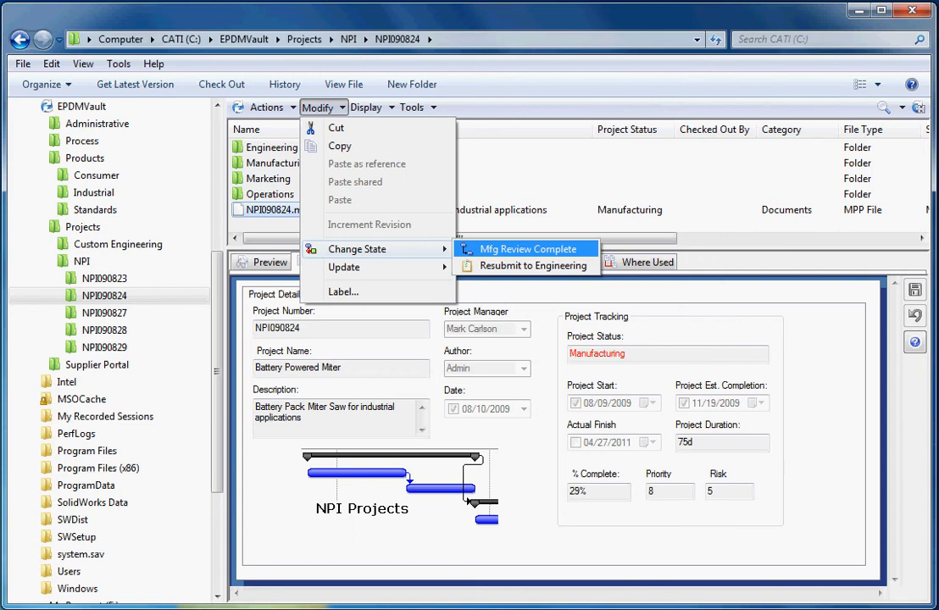
{"action": "left_click", "coordinate": [527, 249]}
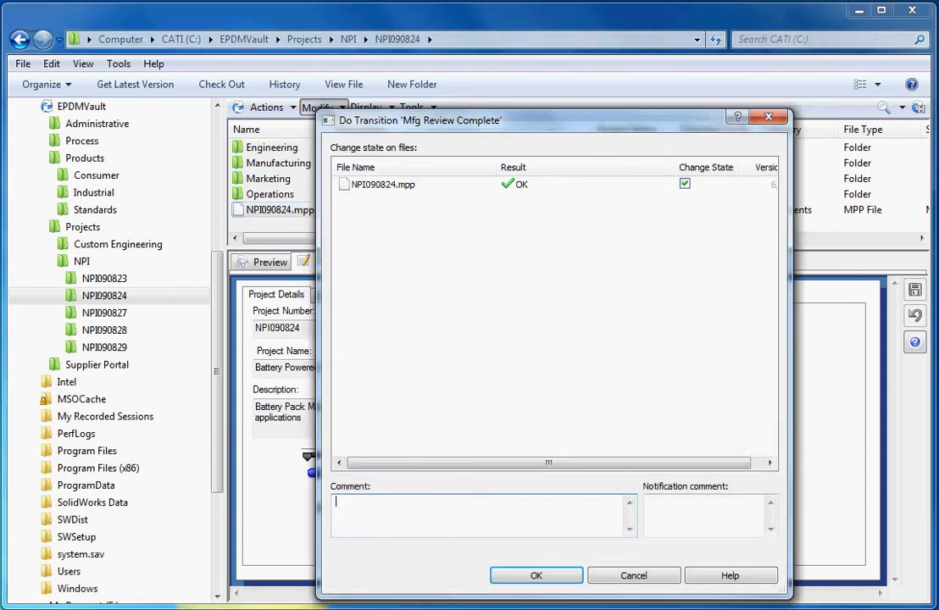
{"action": "left_click", "coordinate": [537, 575]}
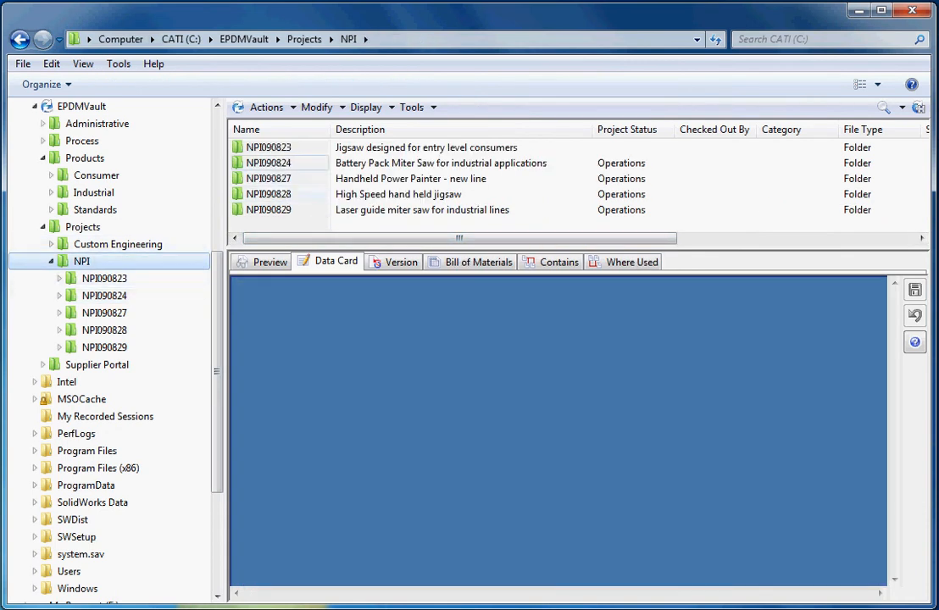
Select NPI090824.mpp in its folder so its data card shows Project Status Operations at version 7
{"action": "left_click", "coordinate": [269, 163]}
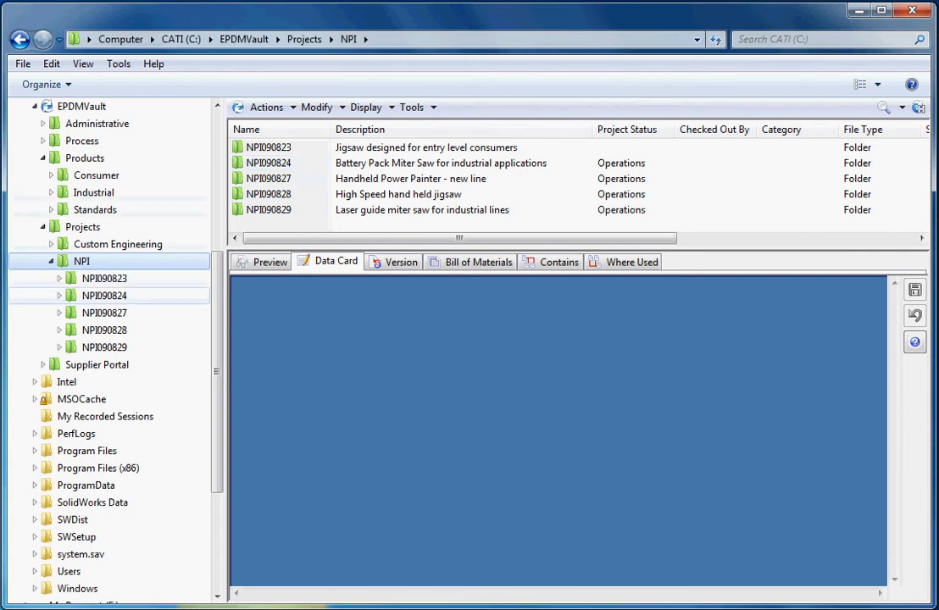
{"action": "left_click", "coordinate": [267, 163]}
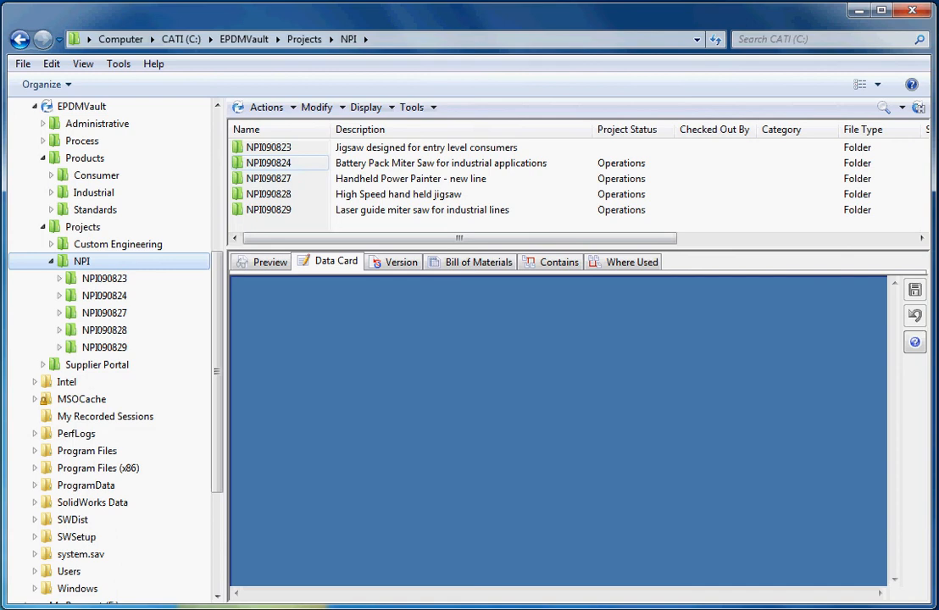
{"action": "left_click", "coordinate": [268, 163]}
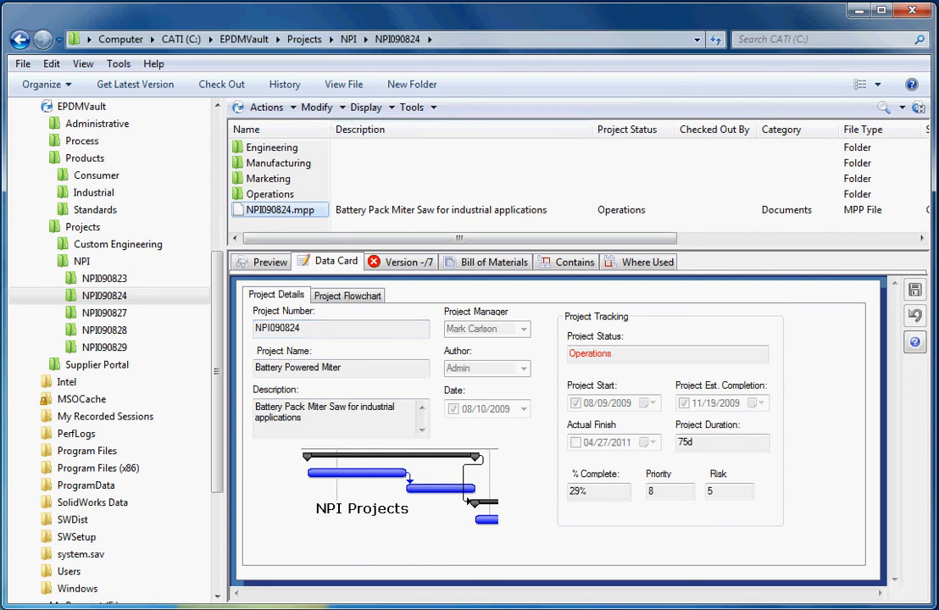
Review the Dispatch action's Set card variables command that writes Status into the folder's Project Status
{"action": "left_click", "coordinate": [415, 107]}
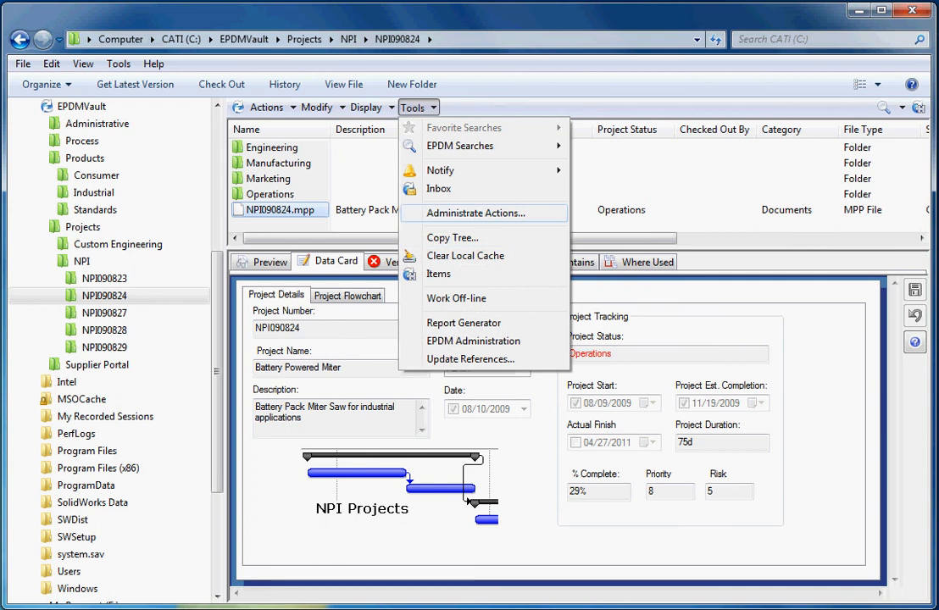
{"action": "left_click", "coordinate": [475, 213]}
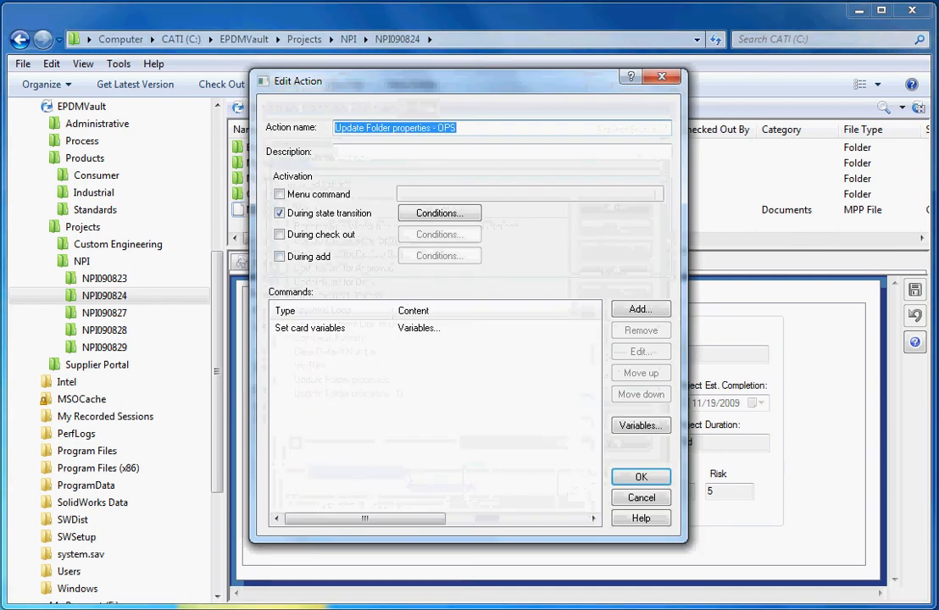
{"action": "left_click", "coordinate": [641, 352]}
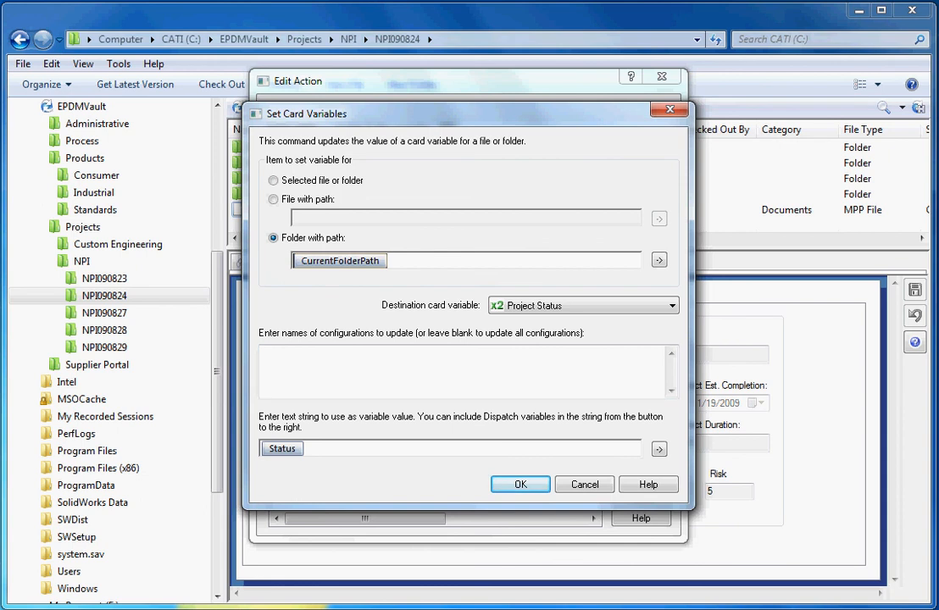
{"action": "left_click", "coordinate": [519, 485]}
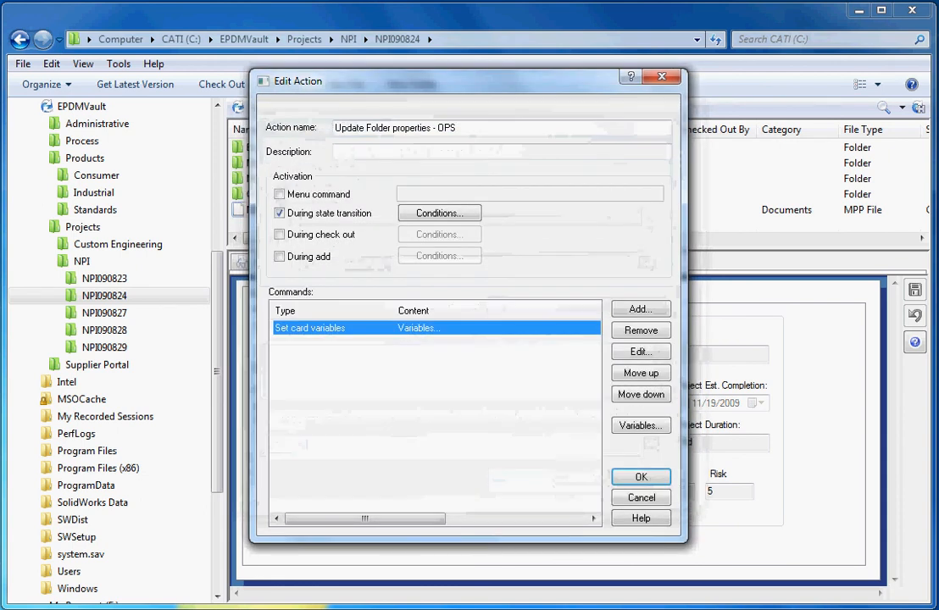